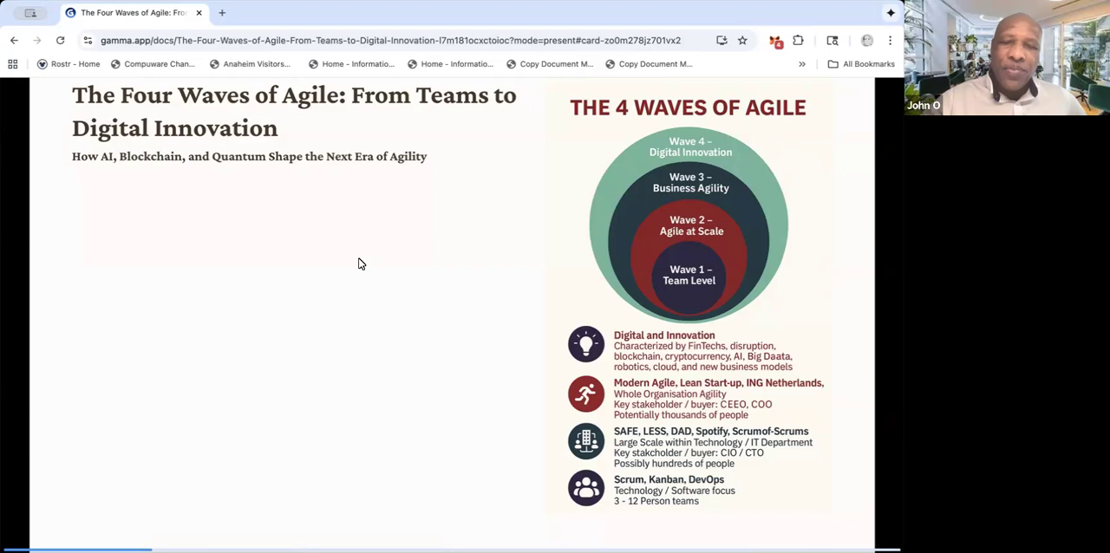
mouse_move(711, 298)
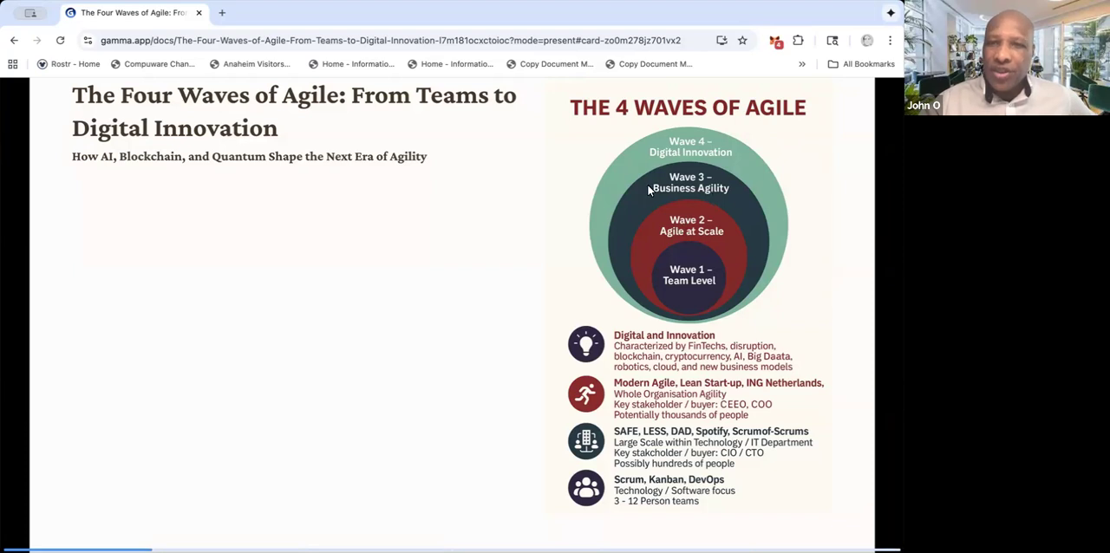
mouse_move(690, 195)
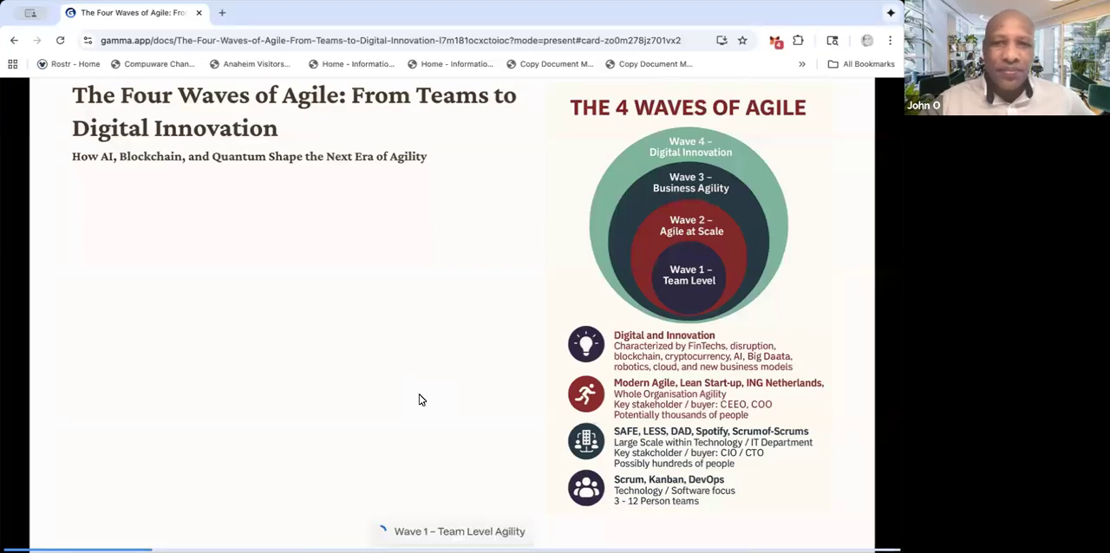
Advance the presentation to the 'Wave 1 – Team Level Agility' card.
click(458, 530)
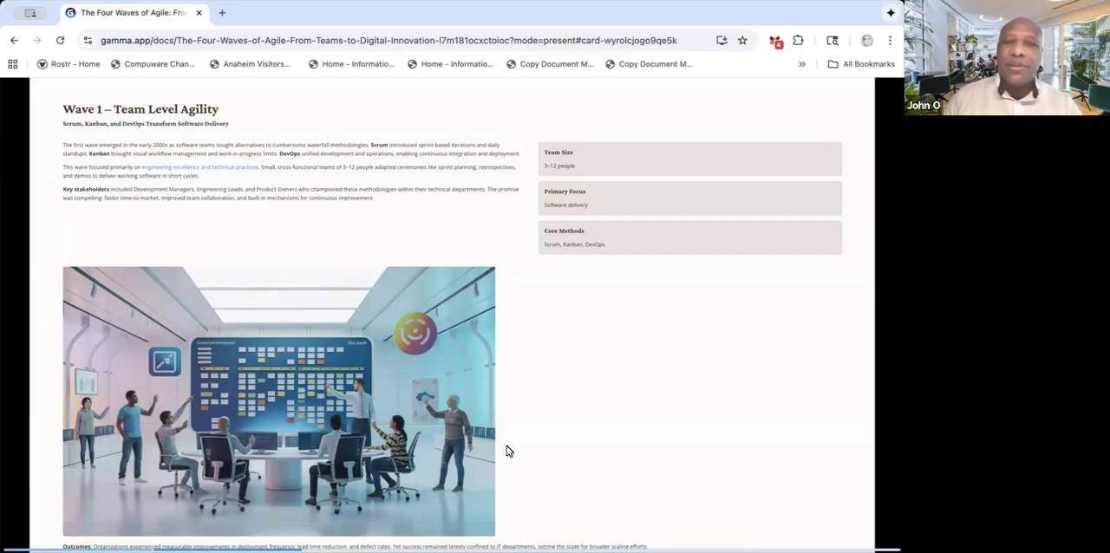
scroll(down, 3)
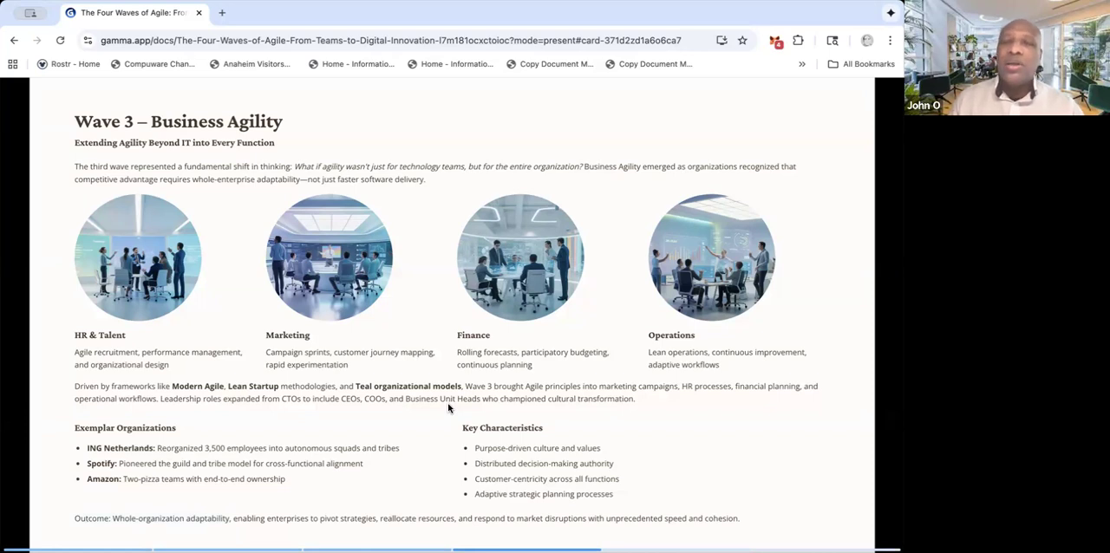
Scroll past Wave 3 onward to the 'Wave 4 – Digital Innovation' card.
scroll(down, 3)
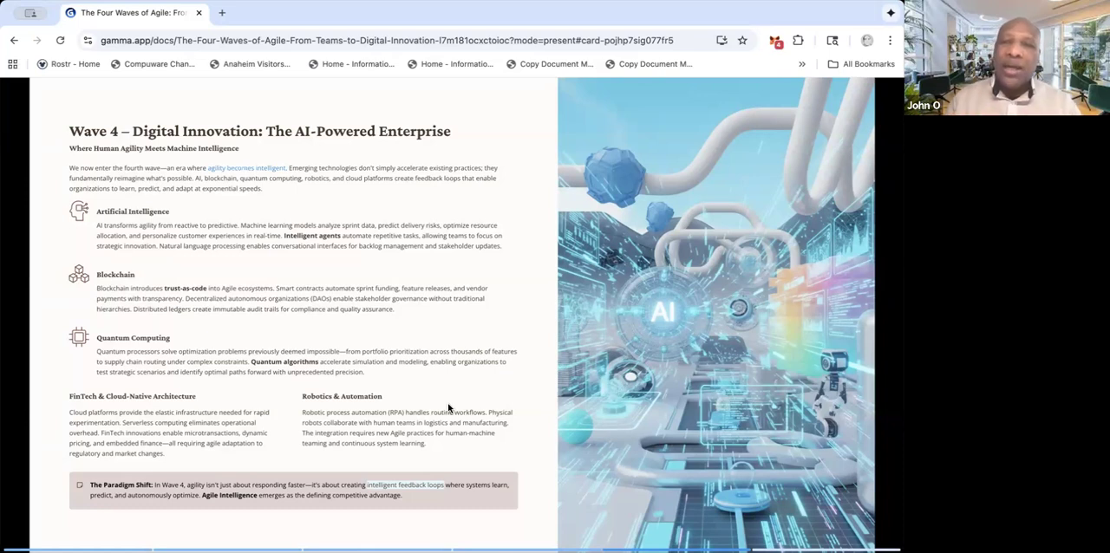
mouse_move(566, 350)
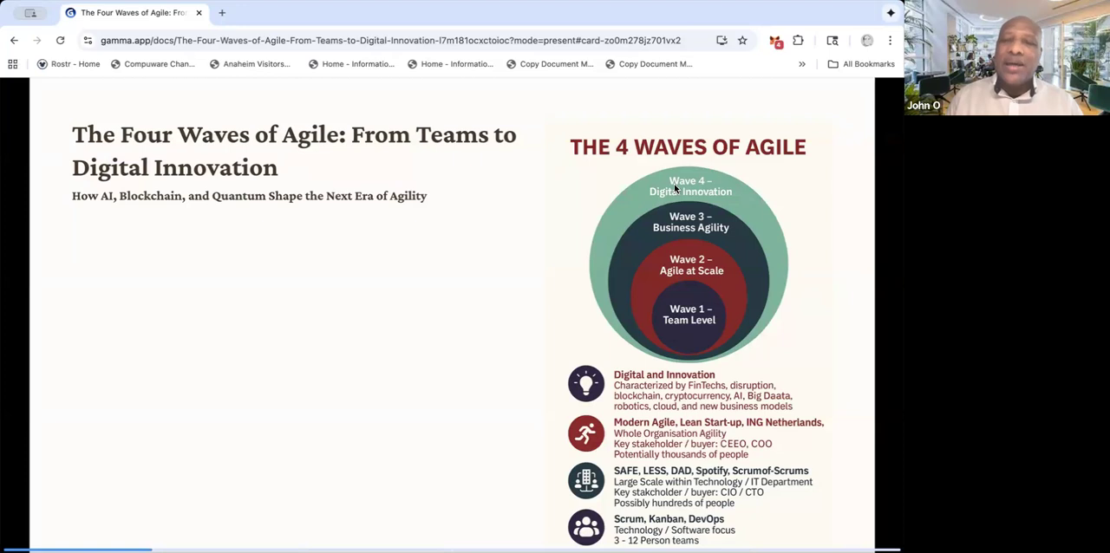
mouse_move(458, 366)
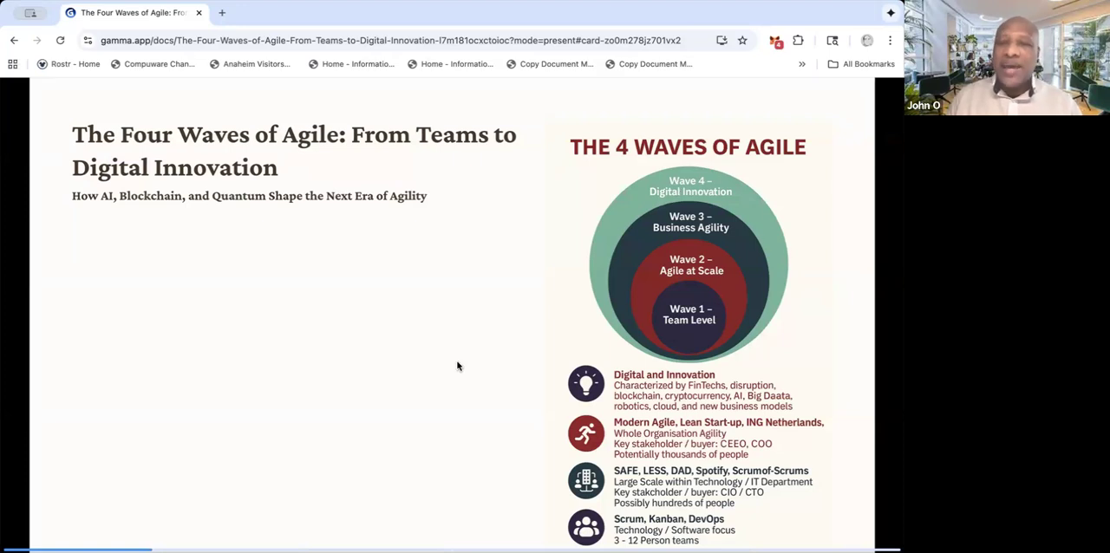